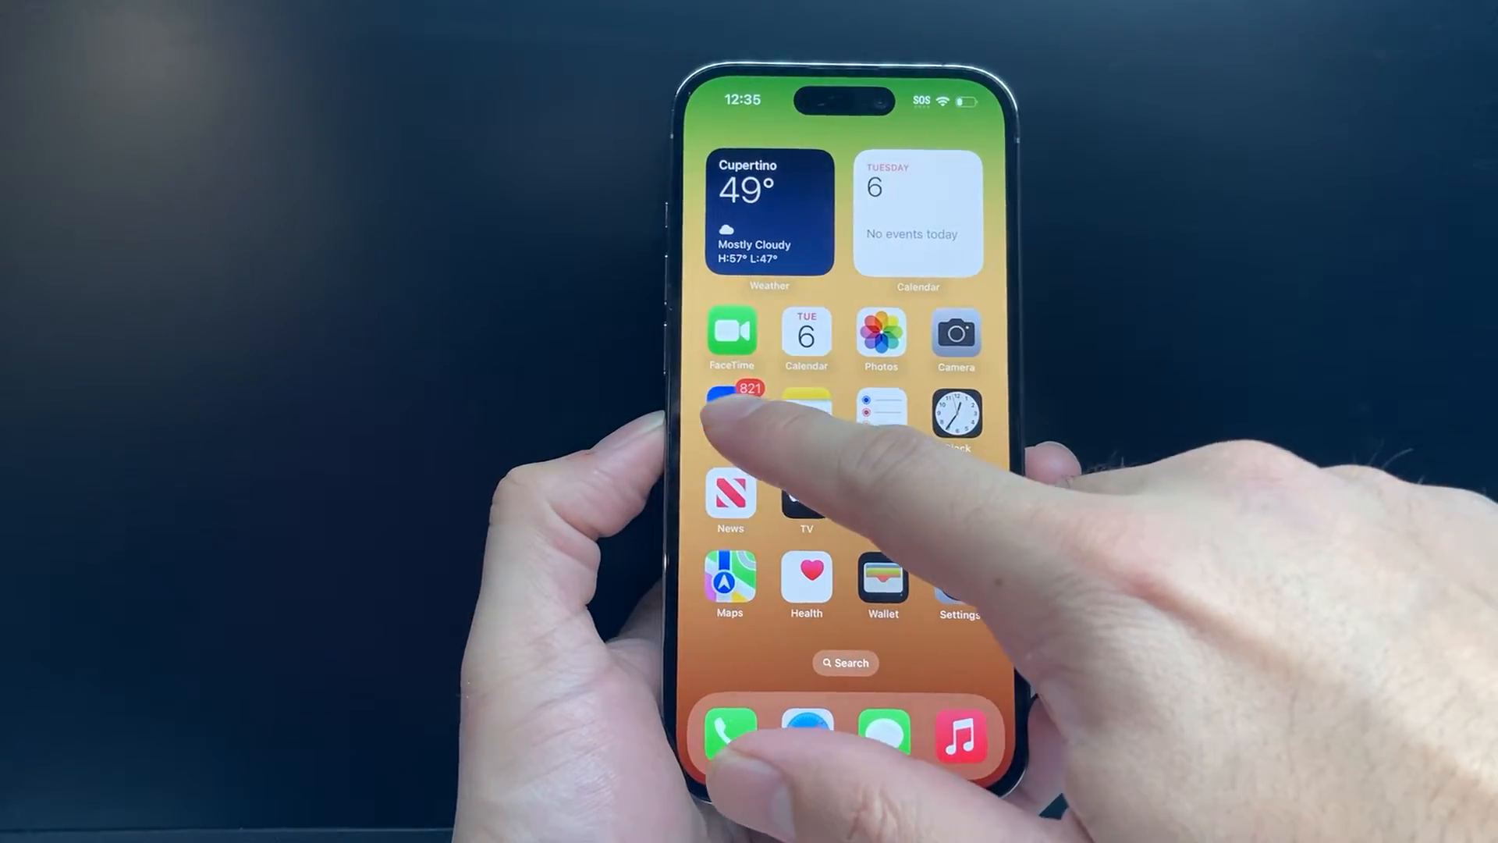
# - Check the current signature in a Mail draft and discard the draft
pyautogui.click(732, 411)
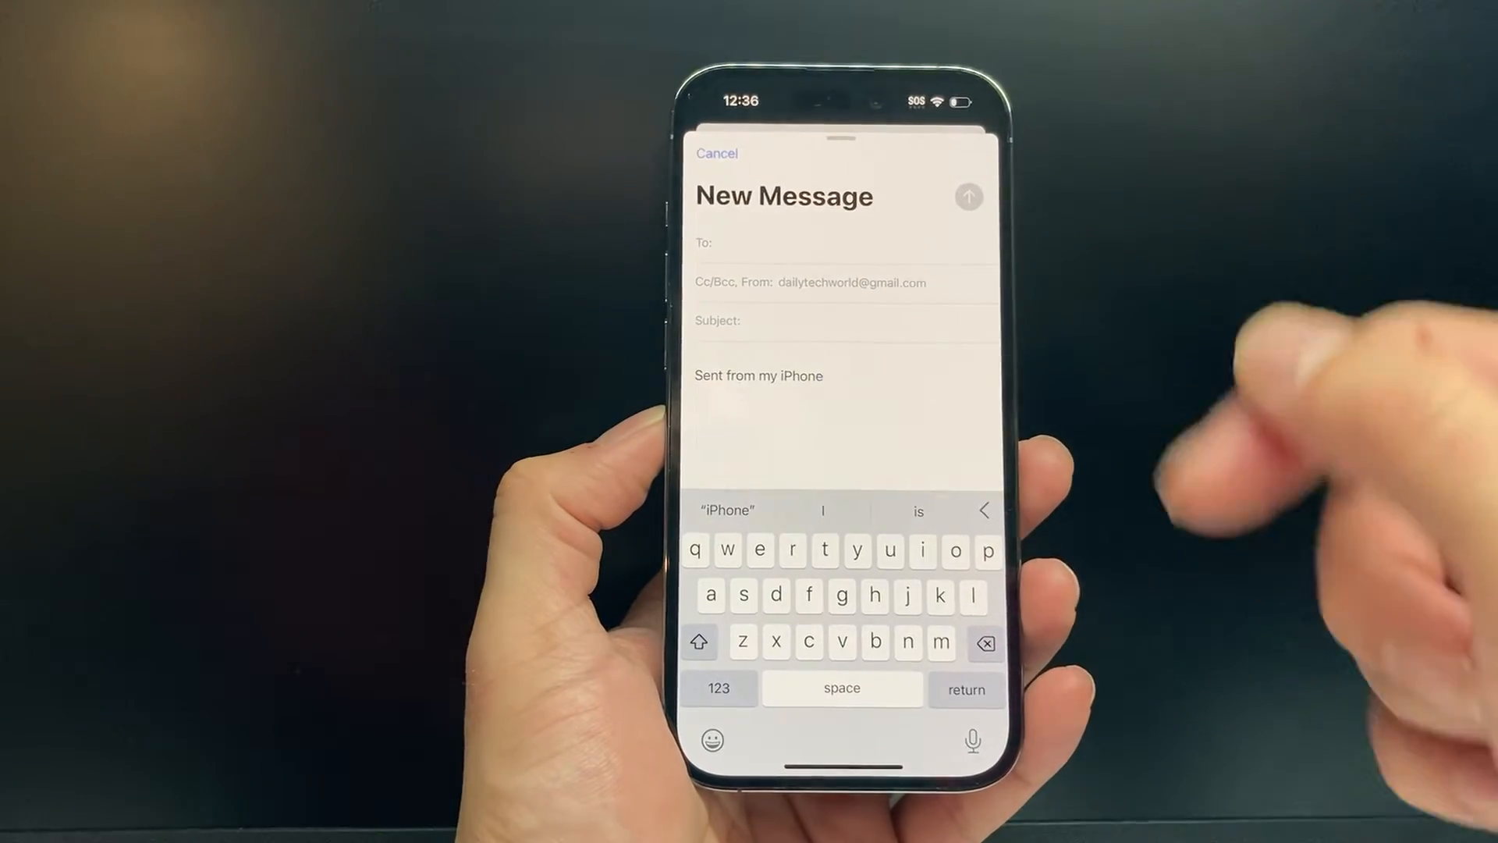
pyautogui.click(717, 155)
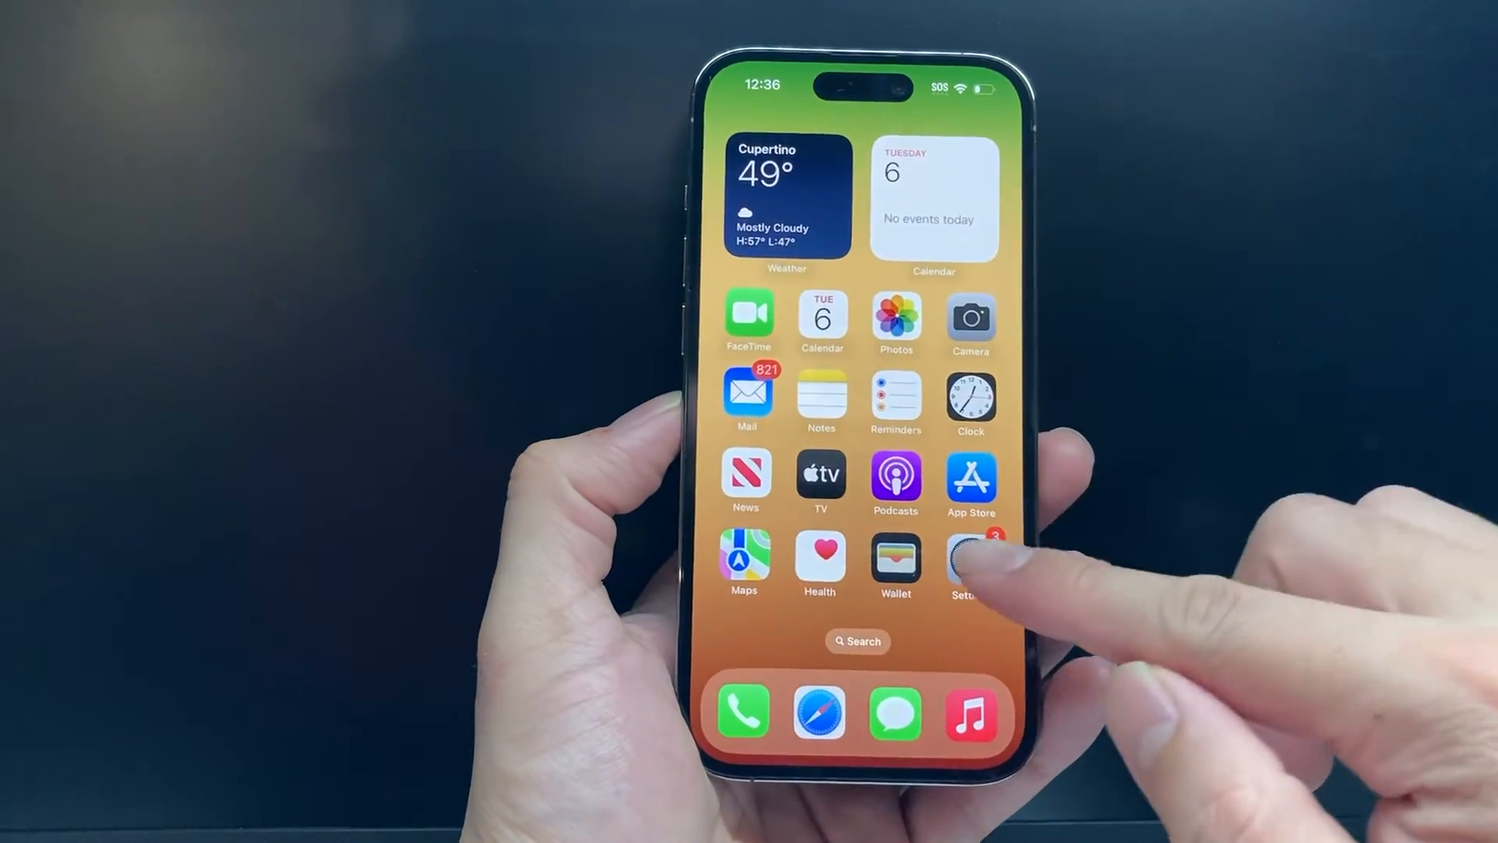
# - Go to Settings > Mail and scroll to the Composing section with Signature
pyautogui.click(971, 564)
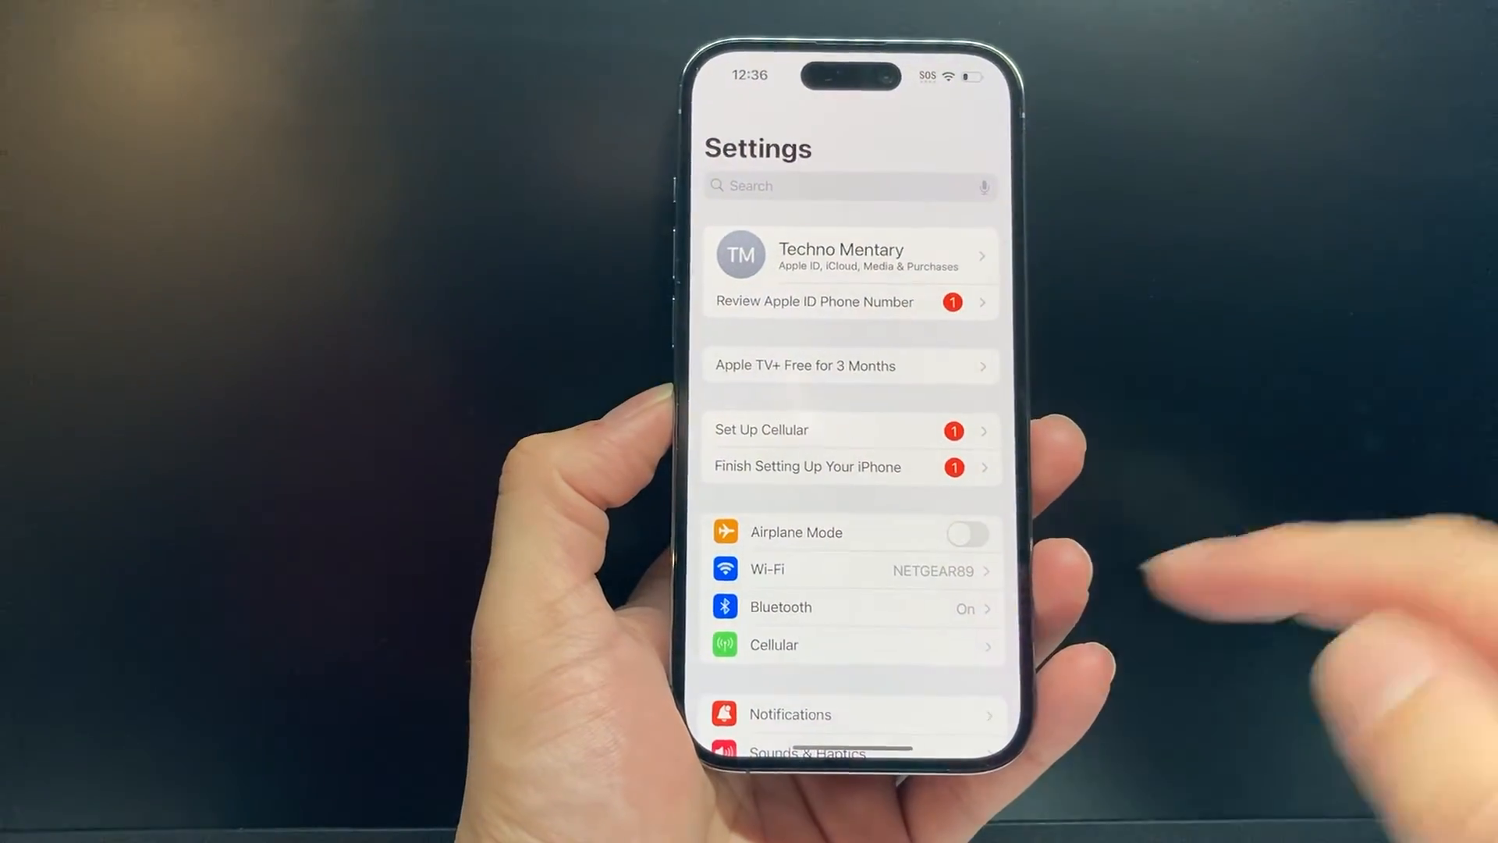
pyautogui.scroll(-3)
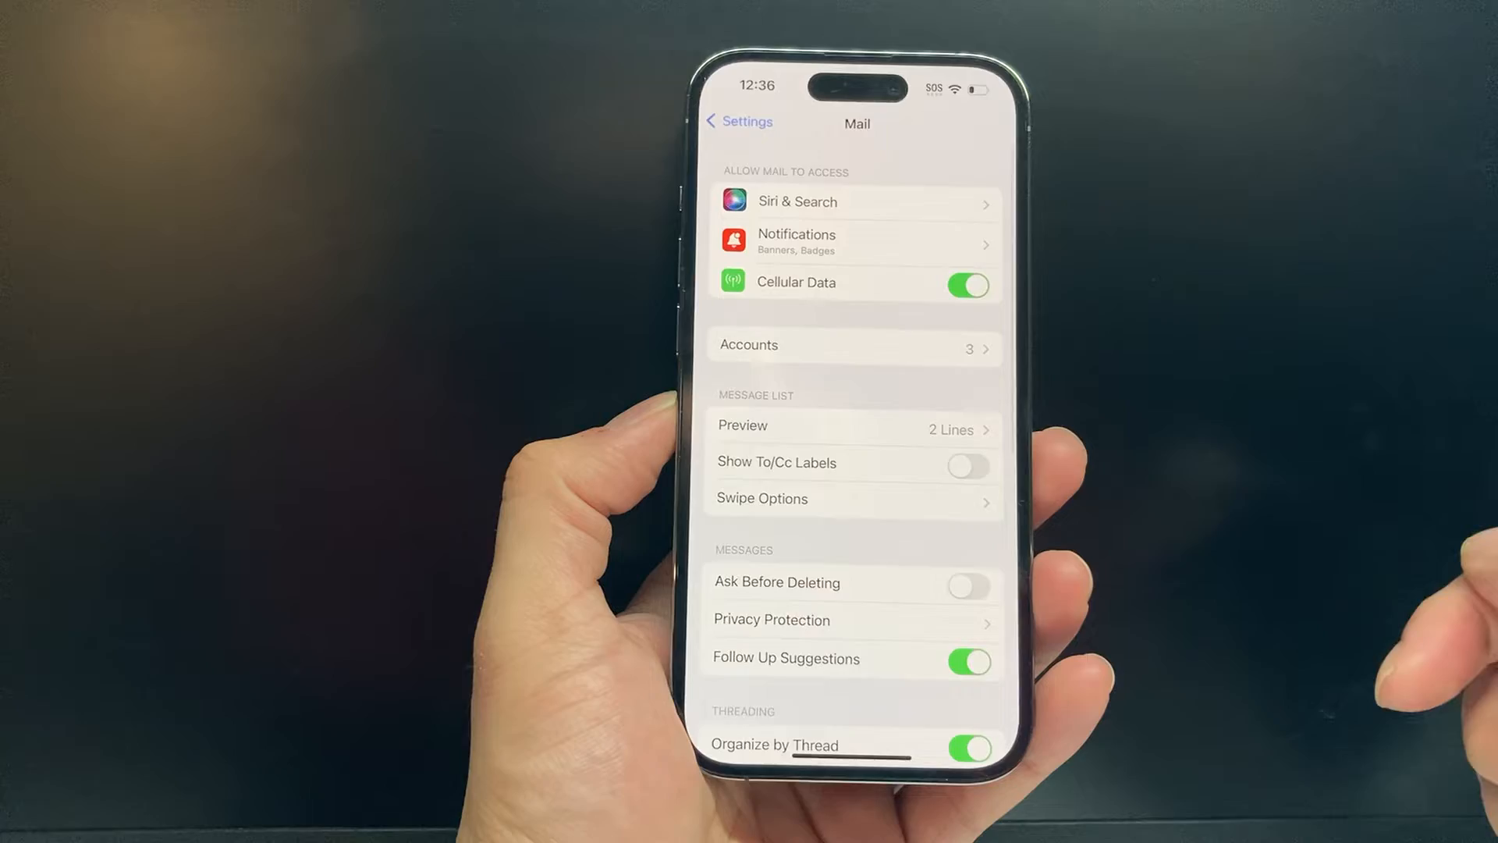
pyautogui.scroll(3)
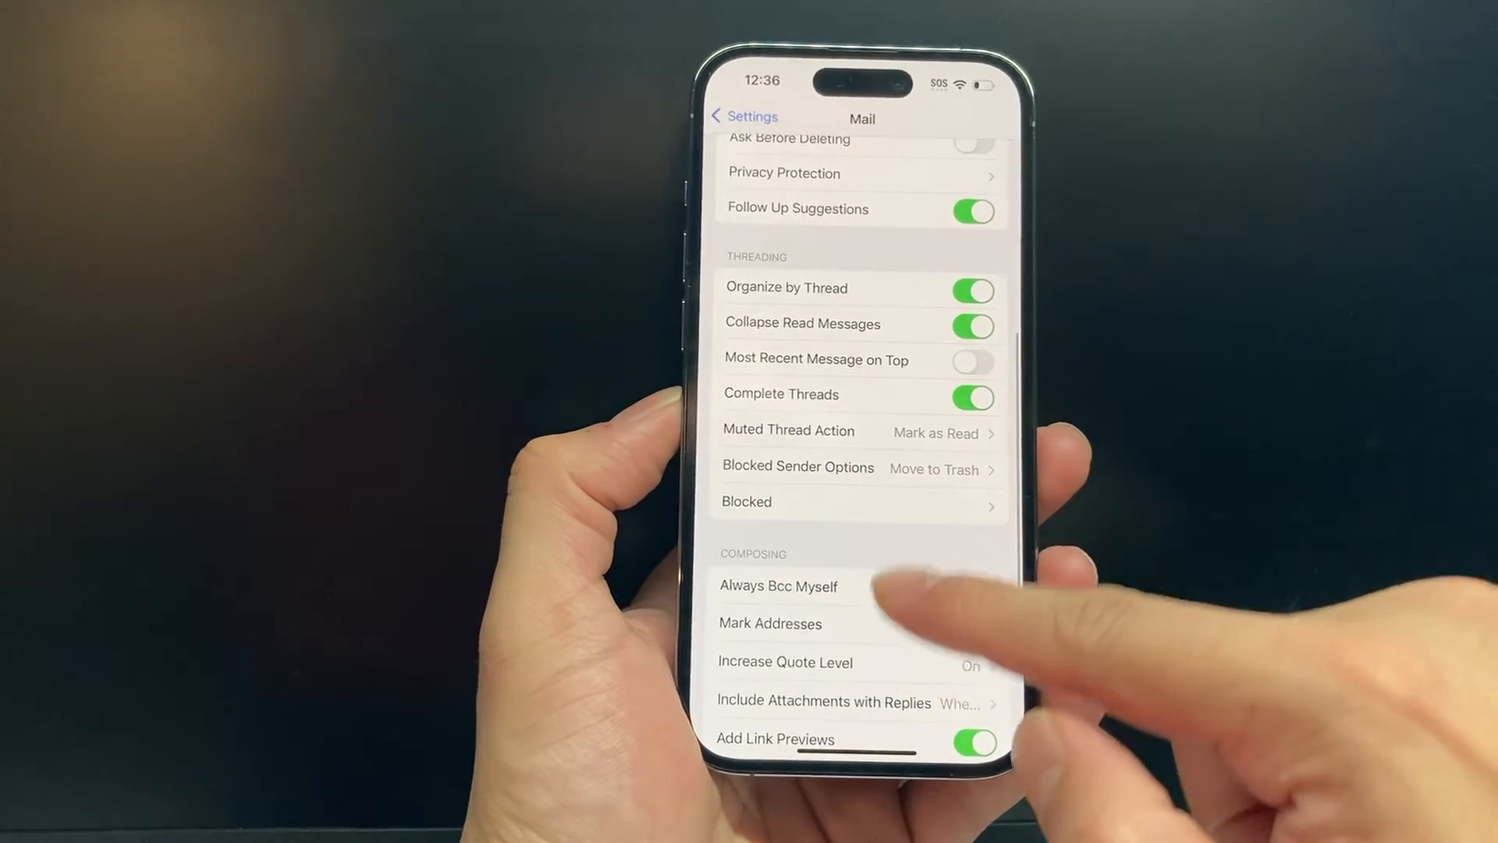
pyautogui.scroll(3)
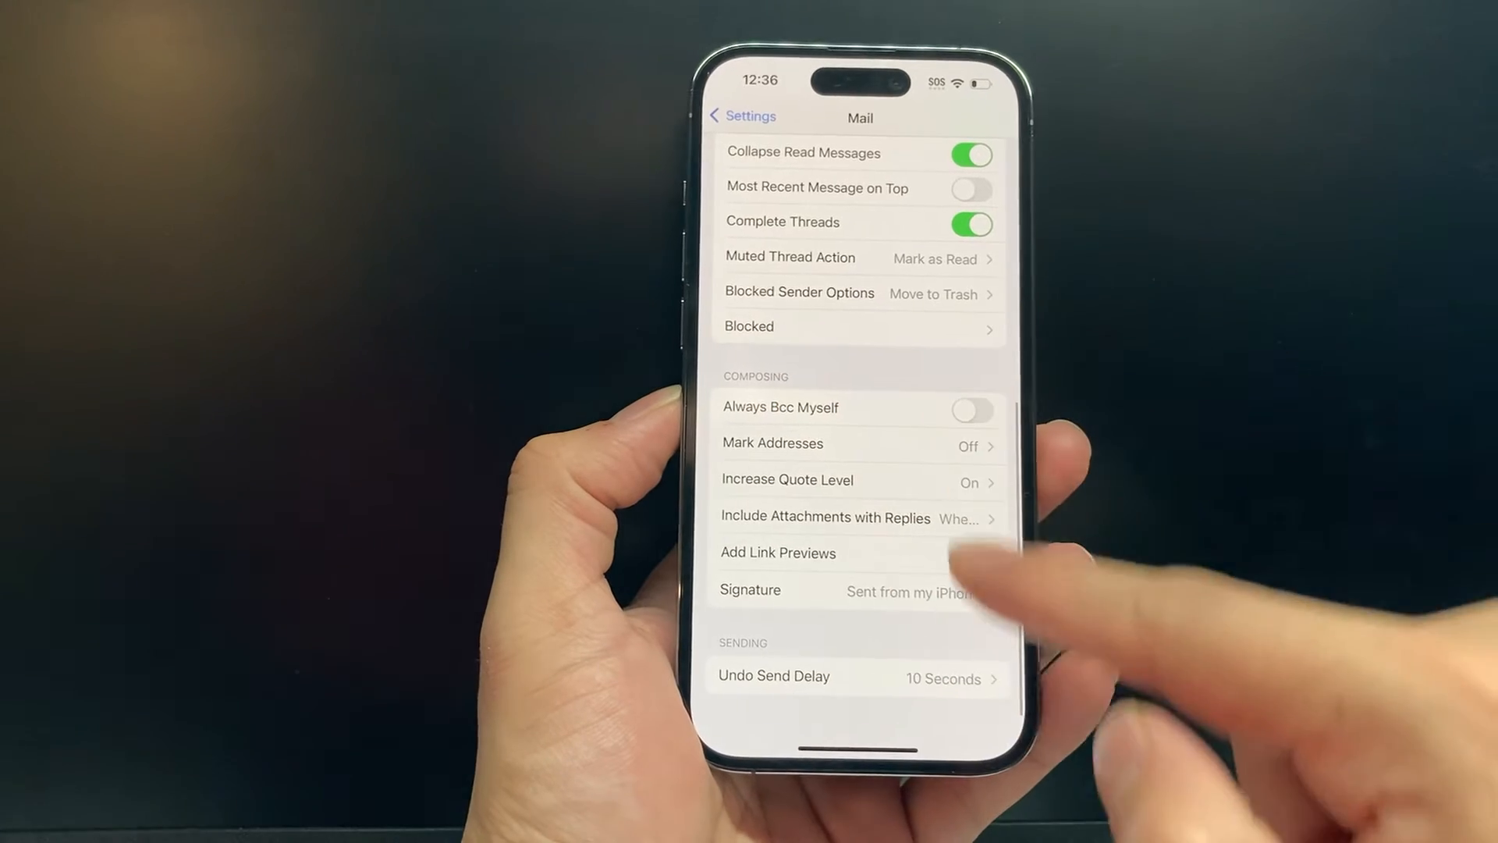
pyautogui.click(963, 548)
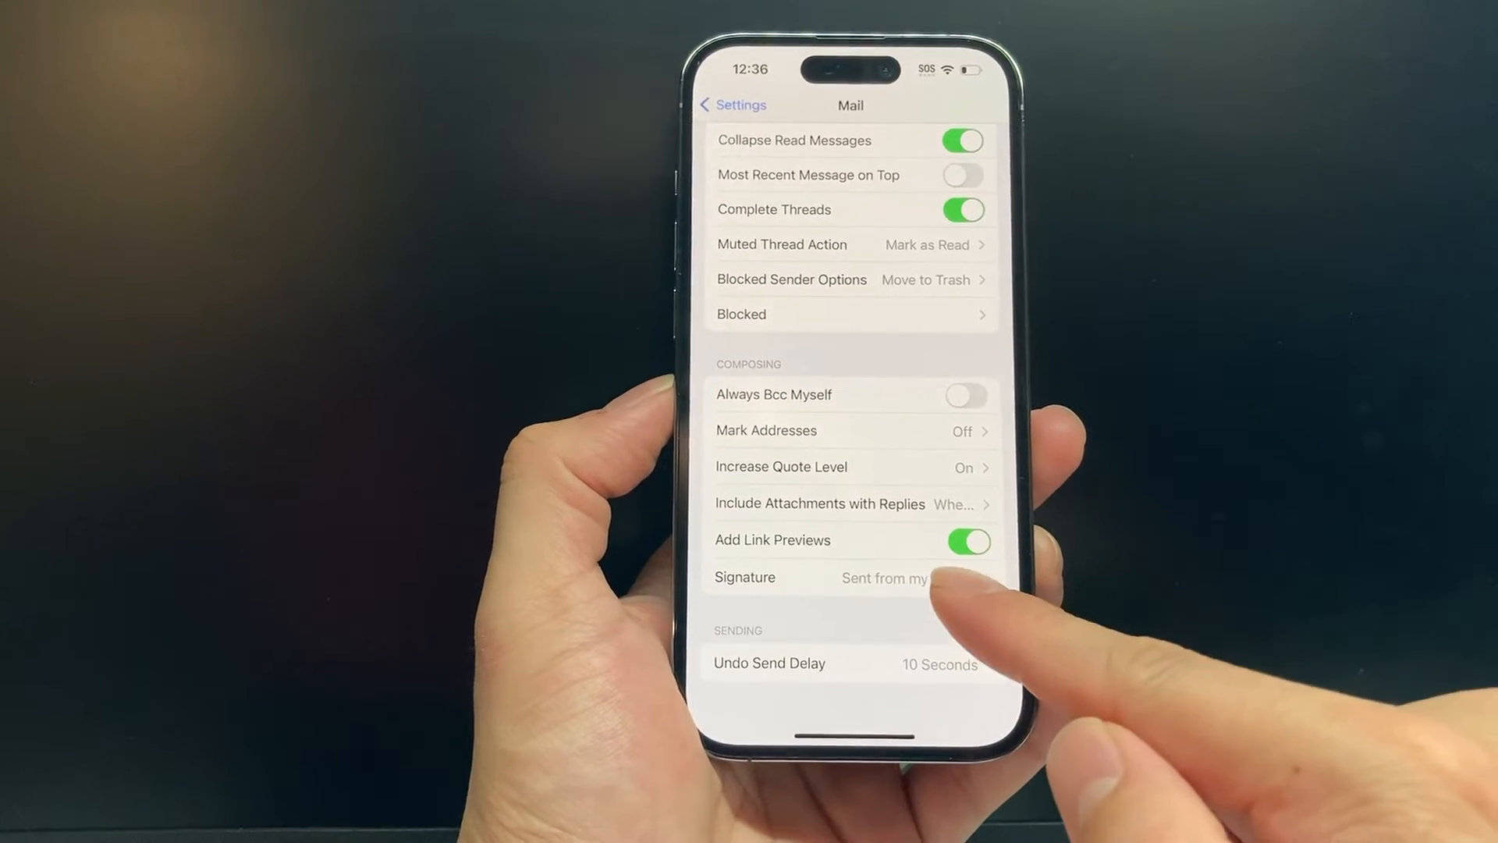
# - Erase the old 'Sent from my iPhone' signature text in the Signature field
pyautogui.click(809, 576)
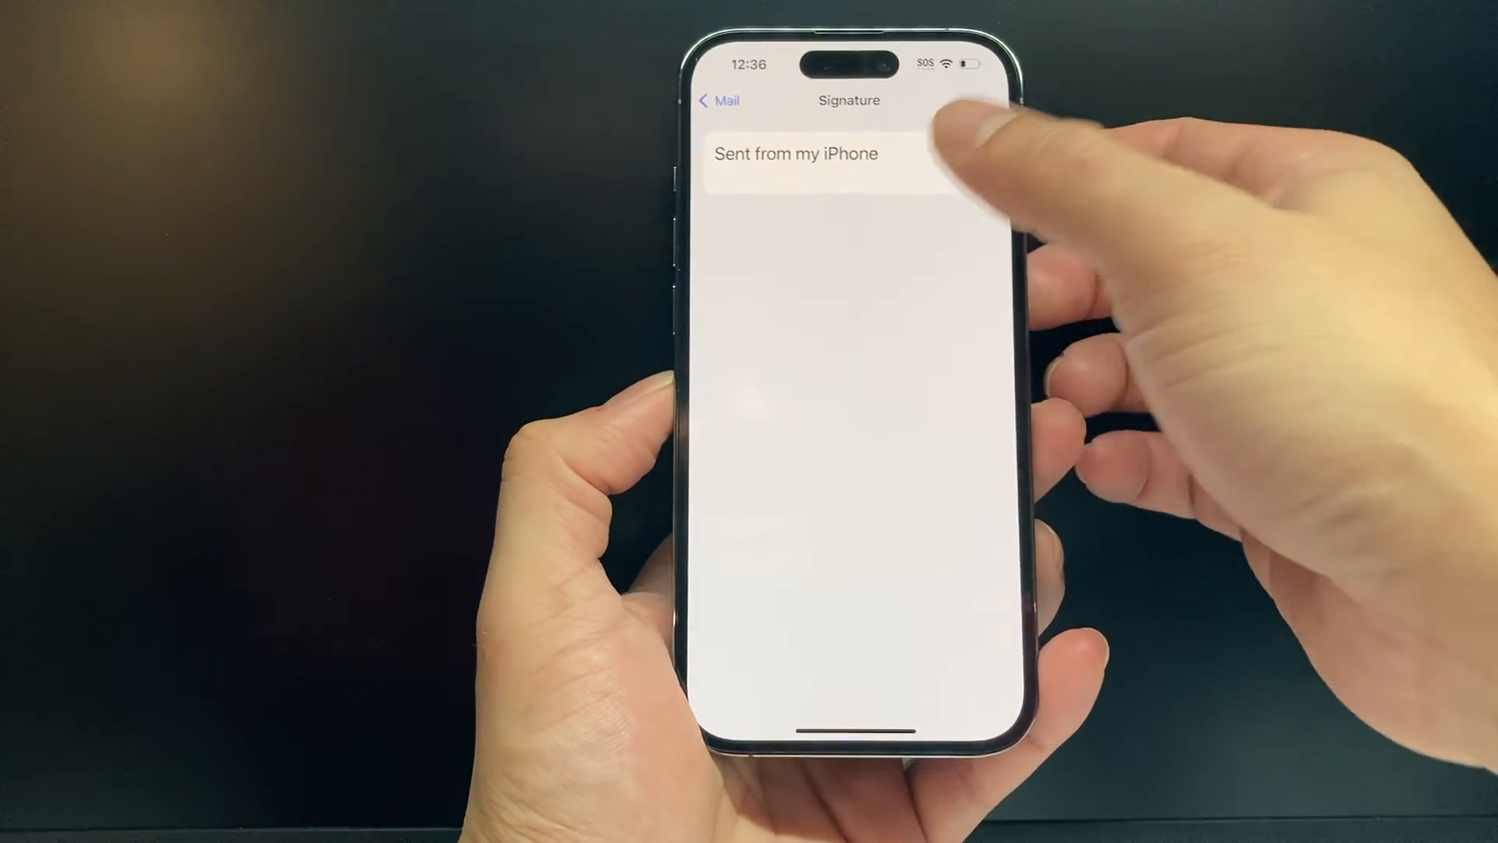
pyautogui.click(823, 155)
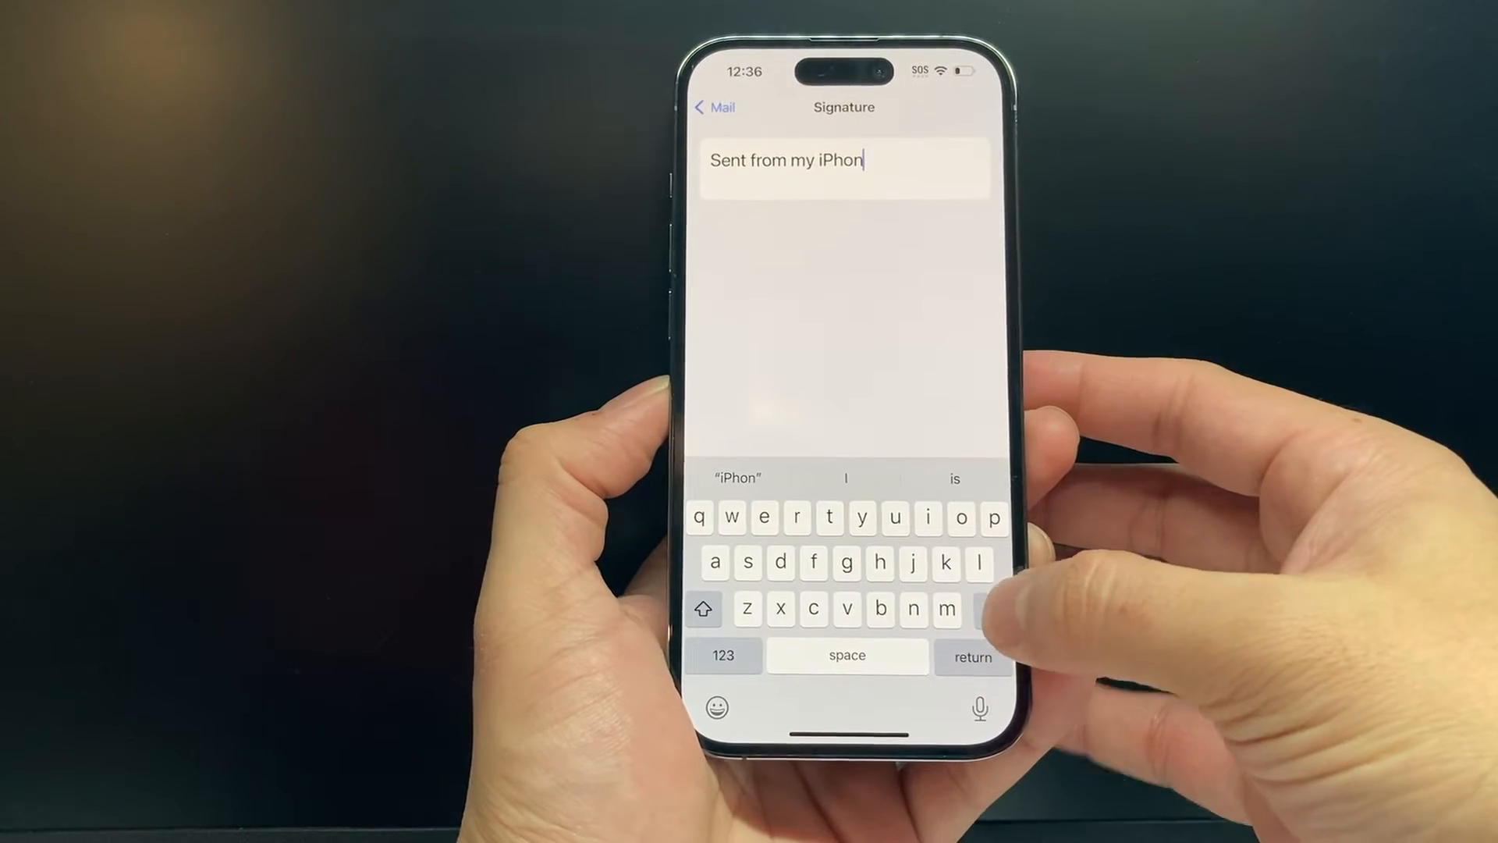
pyautogui.press('backspace')
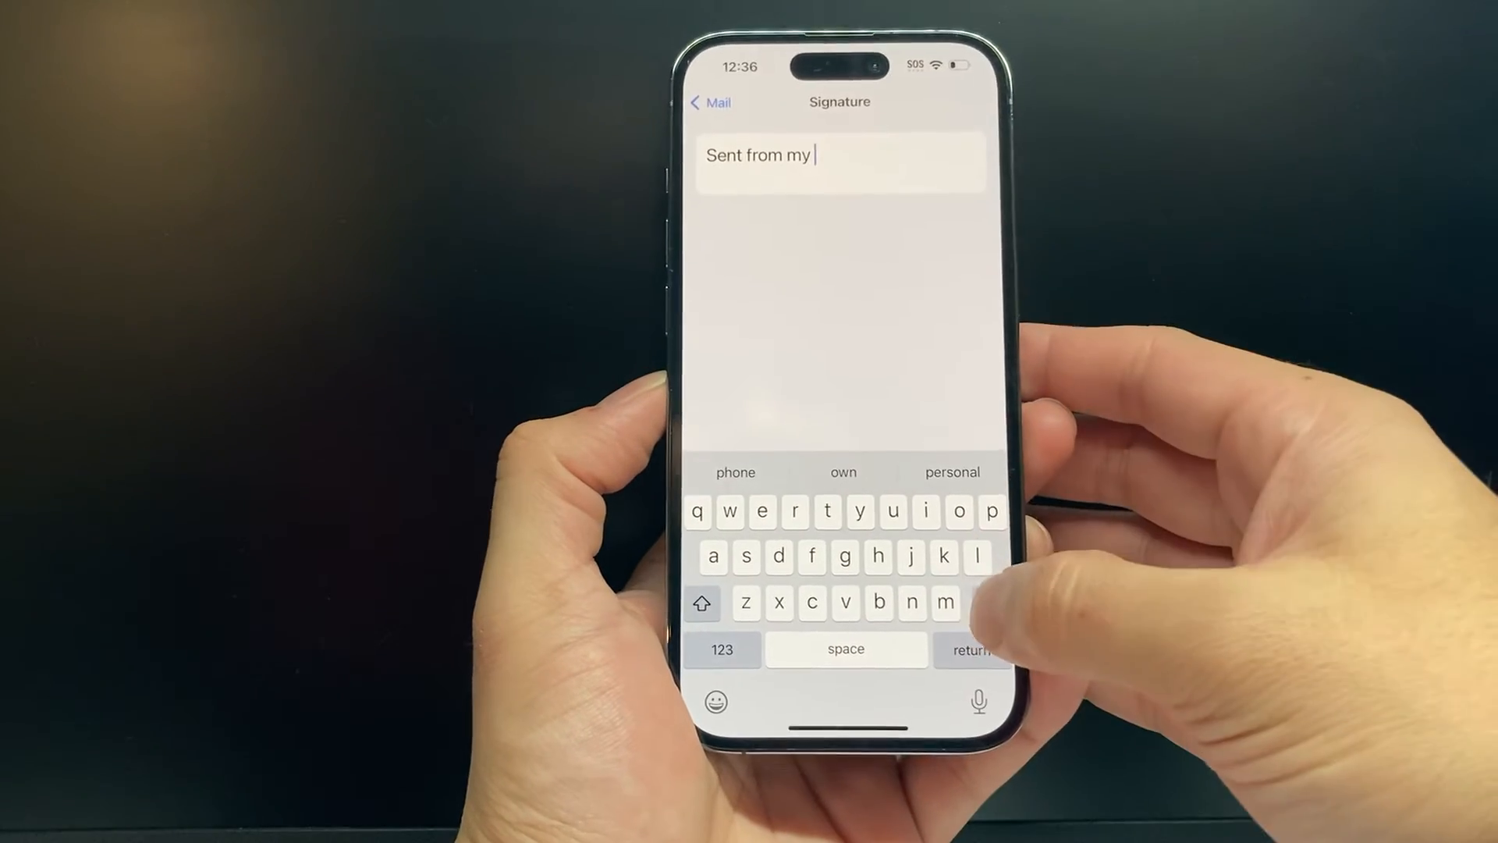
pyautogui.press('backspace')
pyautogui.write('Thank')
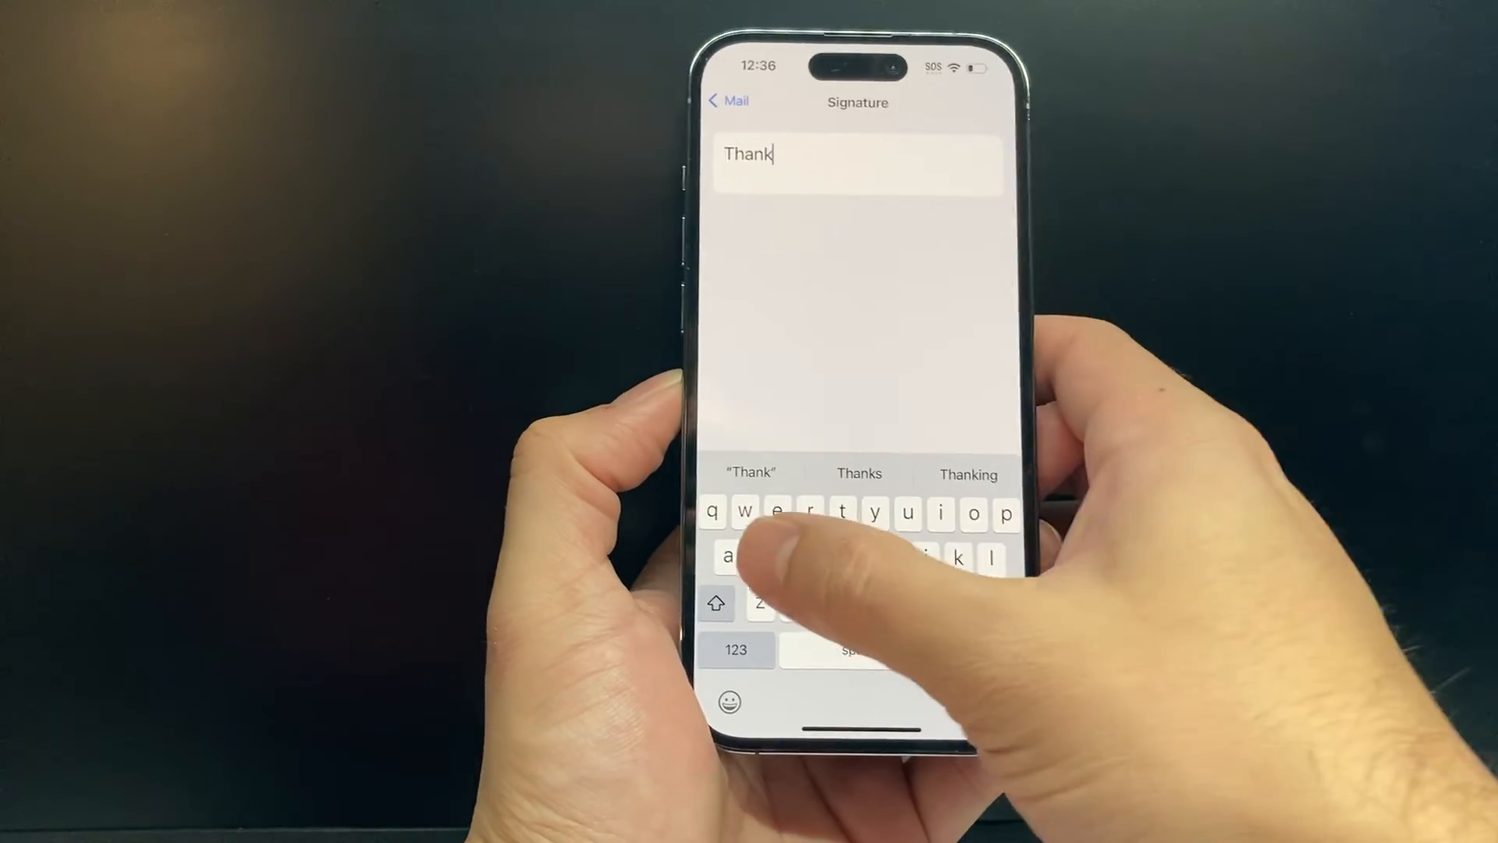
# - Add 'Techno Mentary' on a new line below 'Thanks' and leave Settings to save it
pyautogui.click(859, 475)
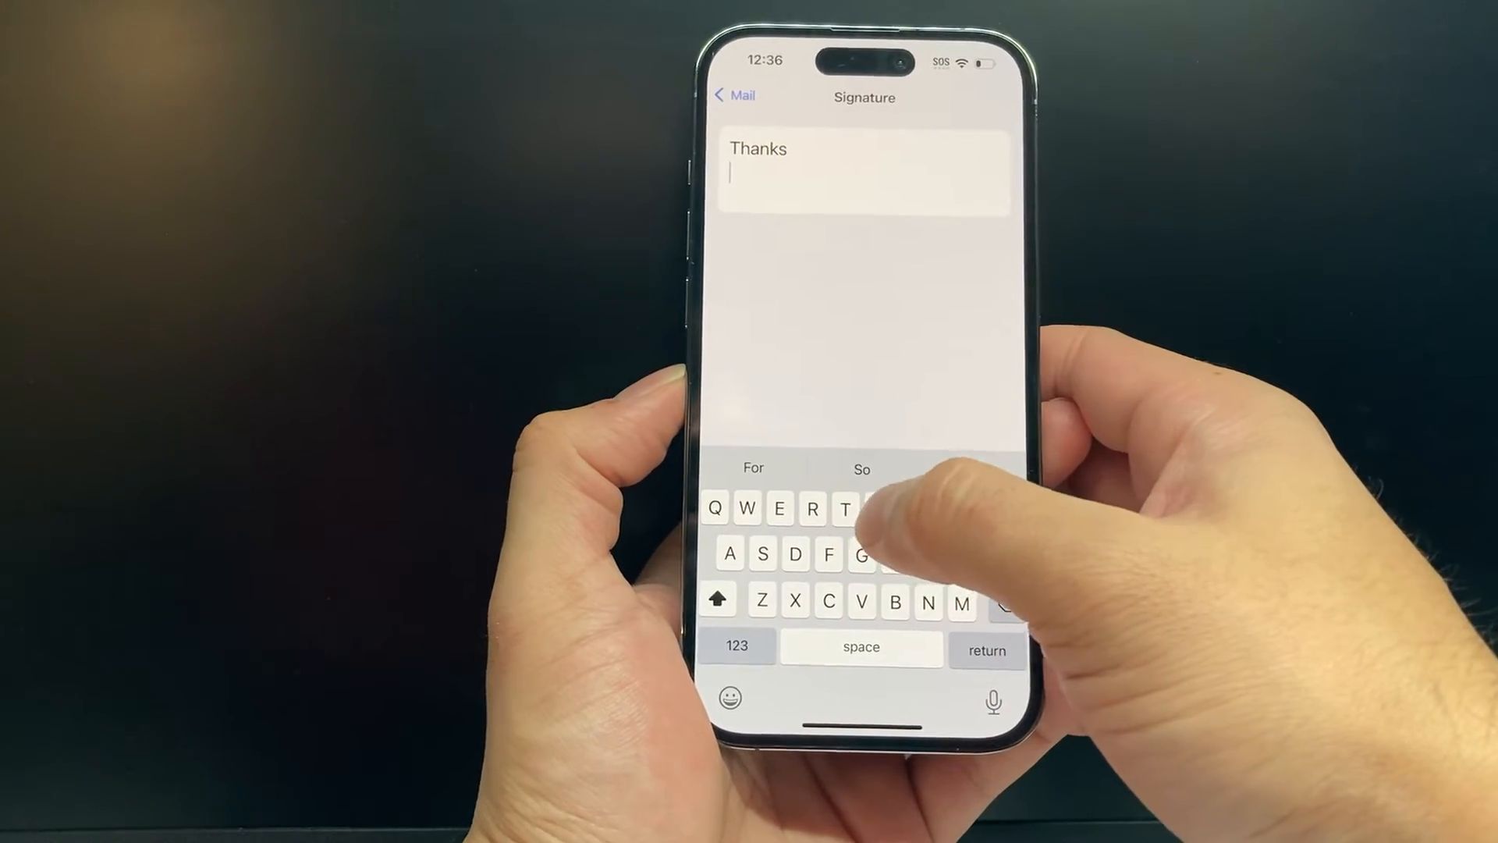
pyautogui.write('Techn')
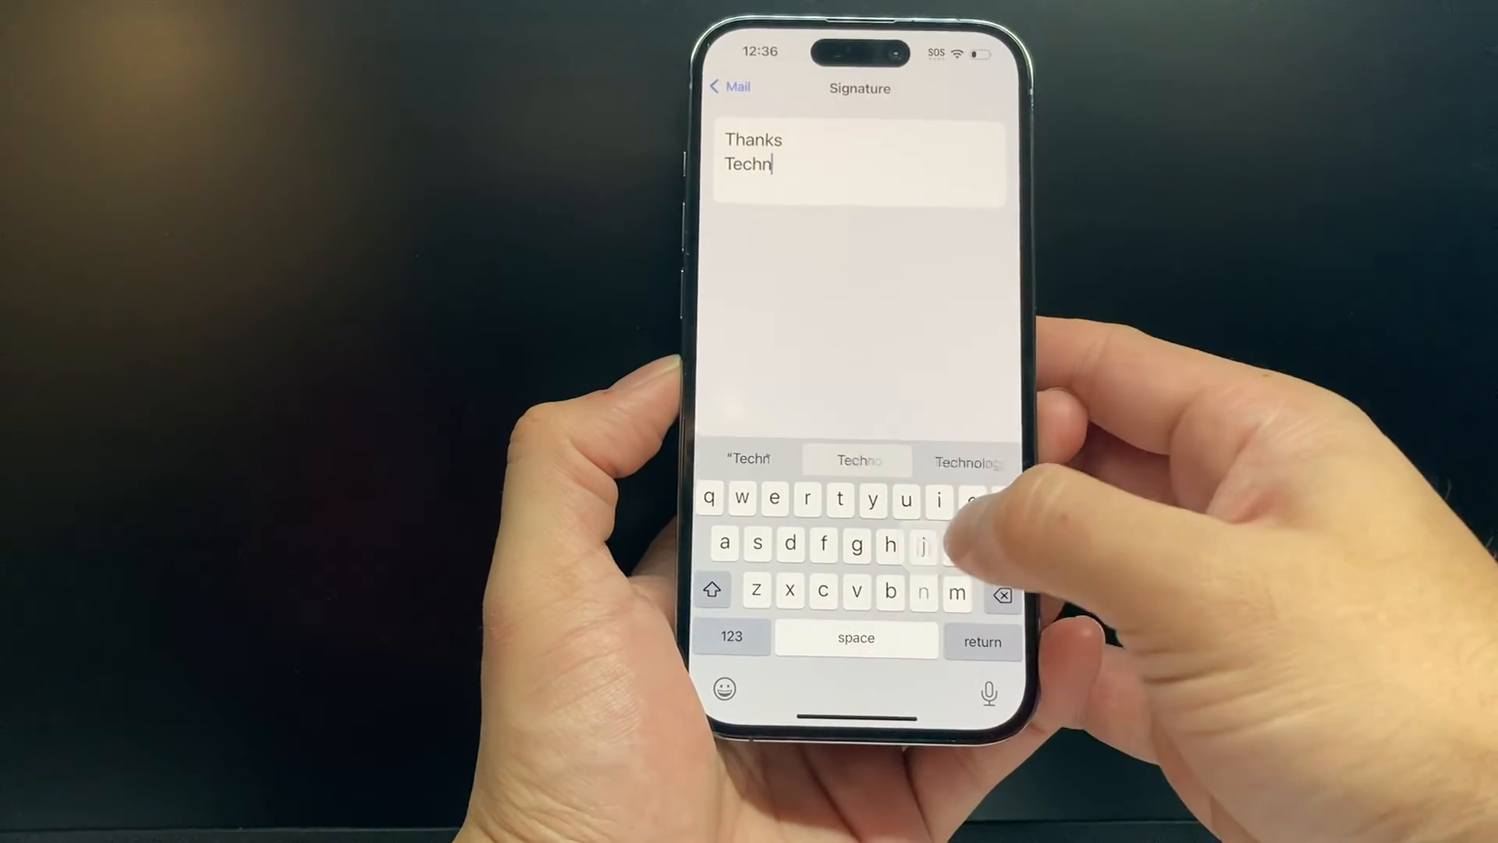
pyautogui.write('ome')
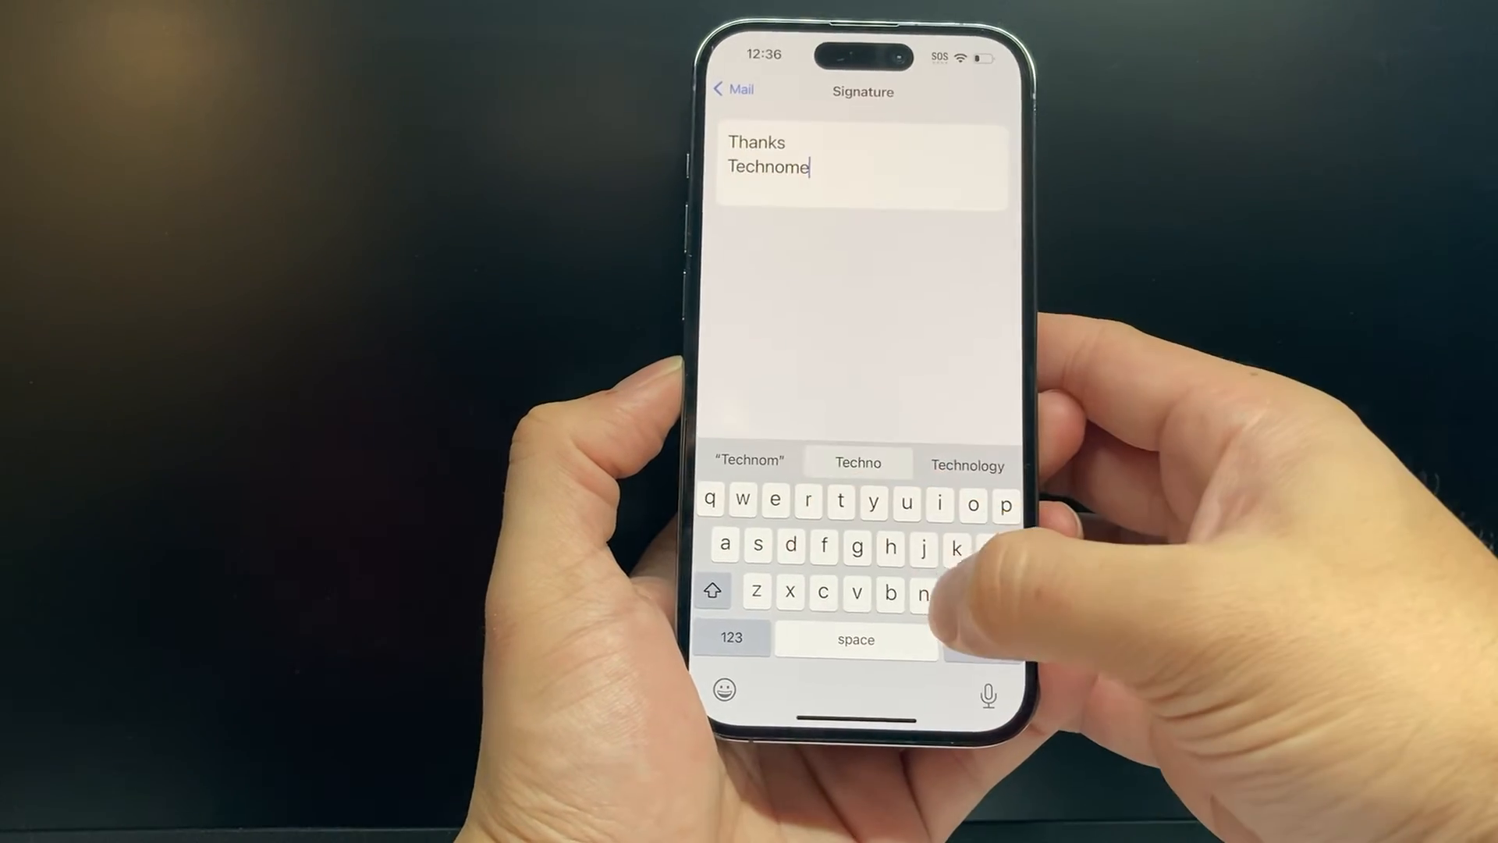
pyautogui.write('ny')
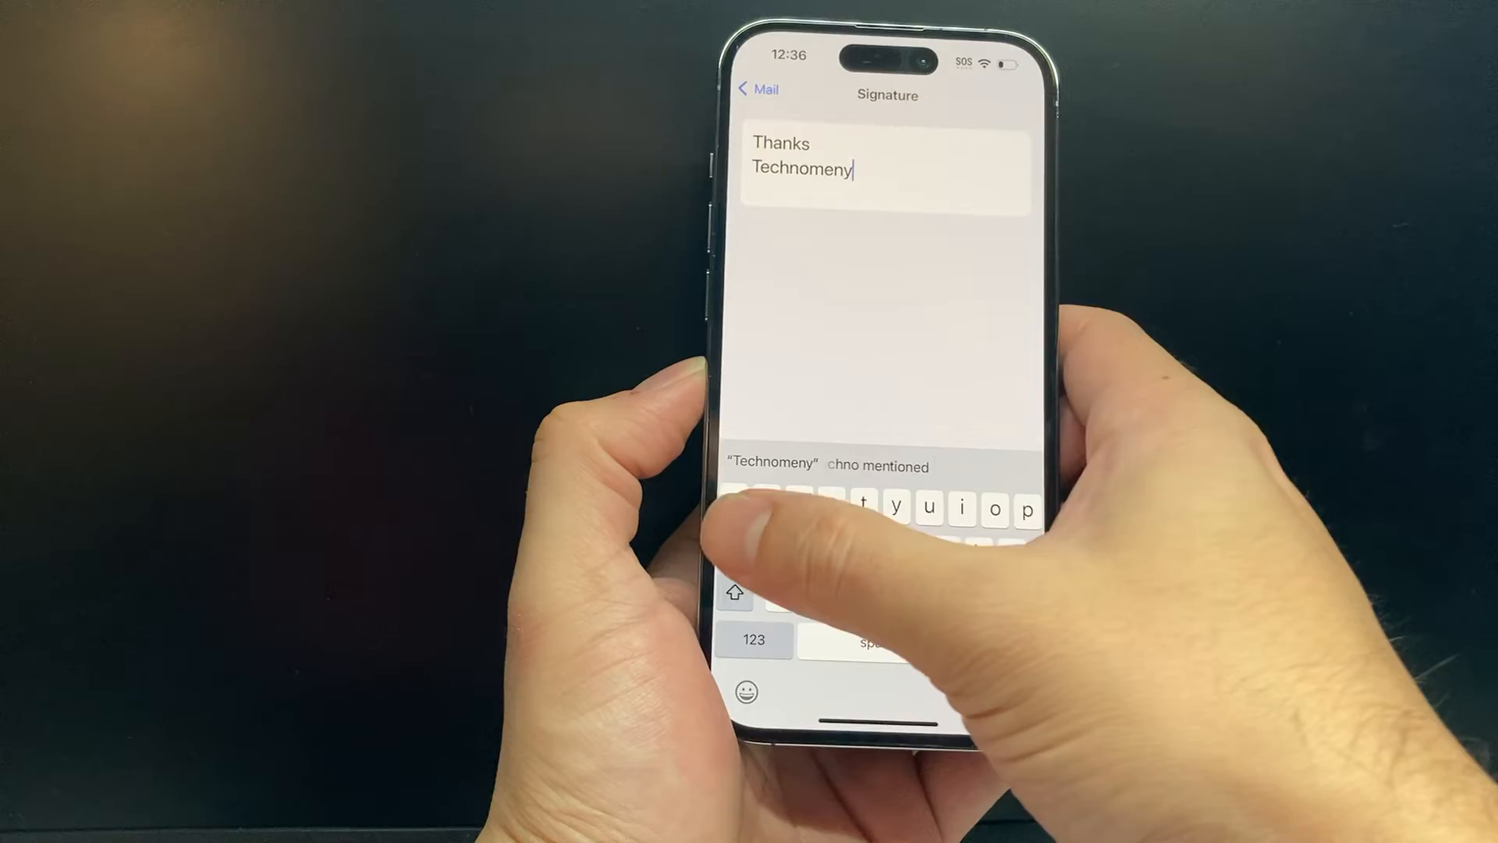
pyautogui.write('ary')
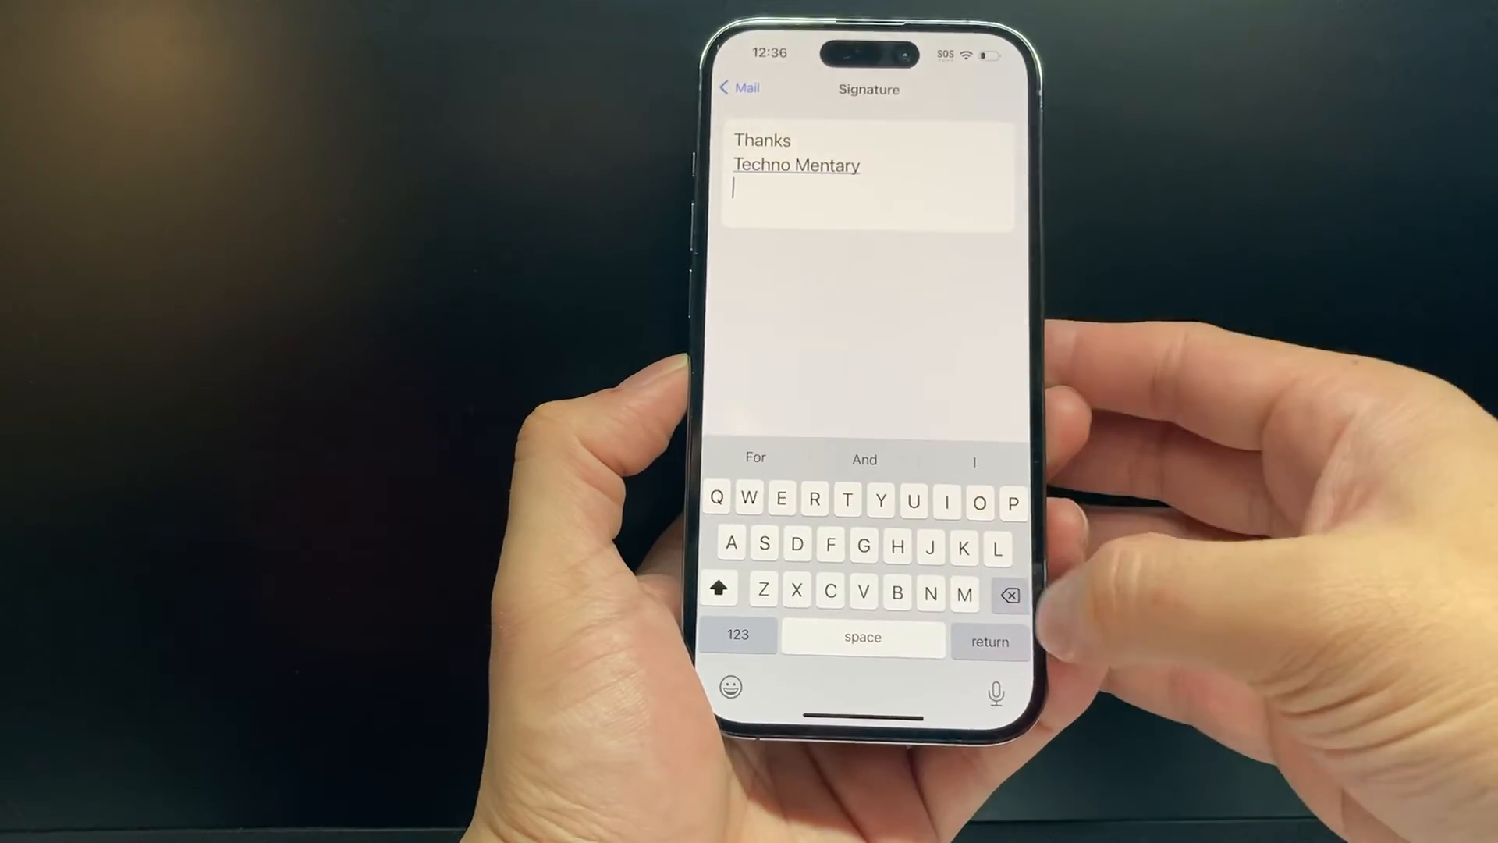
pyautogui.click(740, 88)
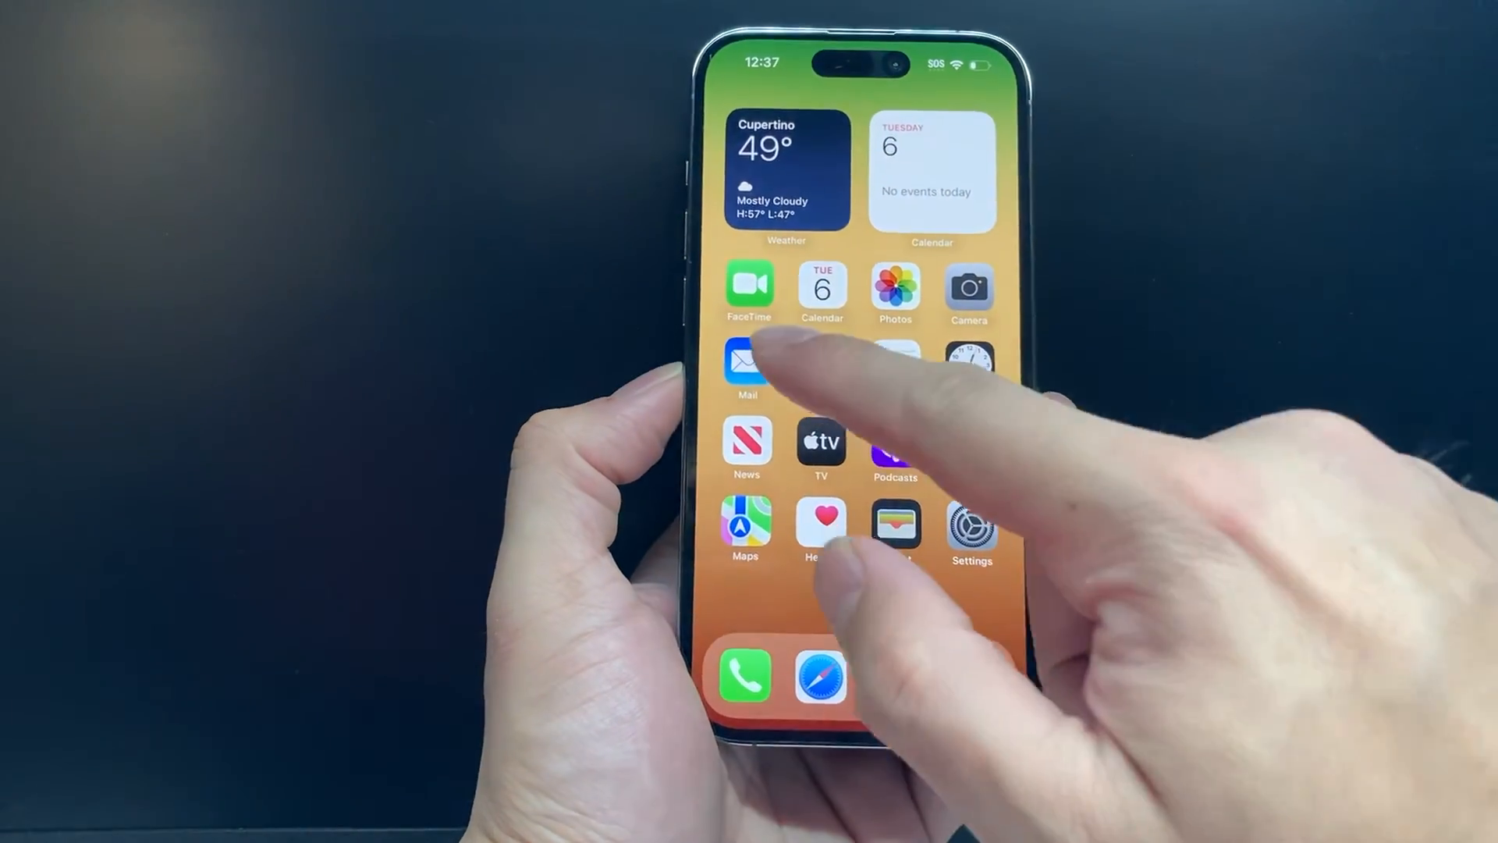
# - Compose a new Mail message showing the 'Thanks / Techno Mentary' signature
pyautogui.click(748, 365)
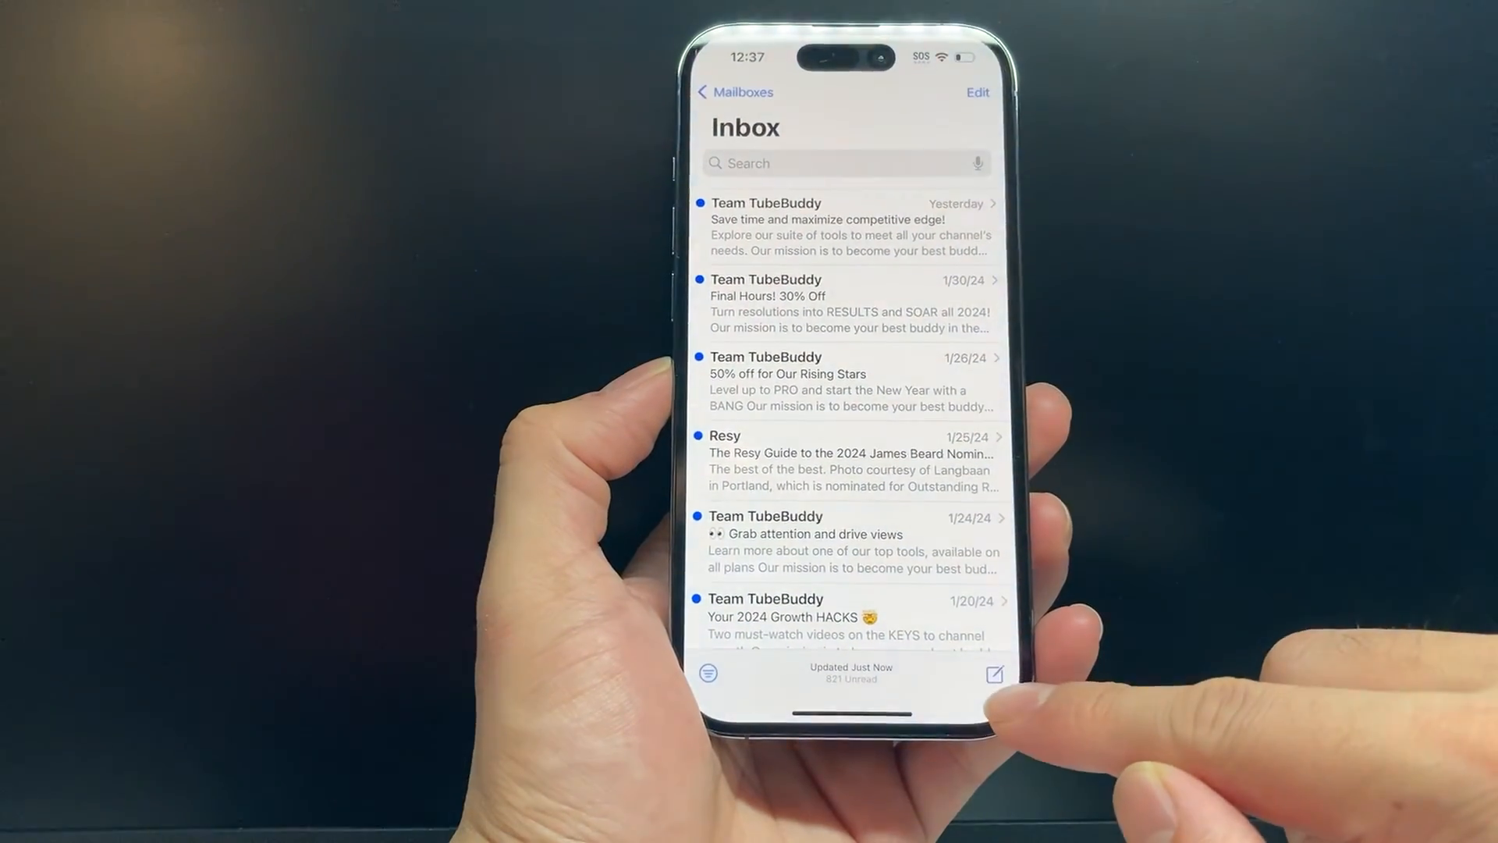
pyautogui.click(993, 674)
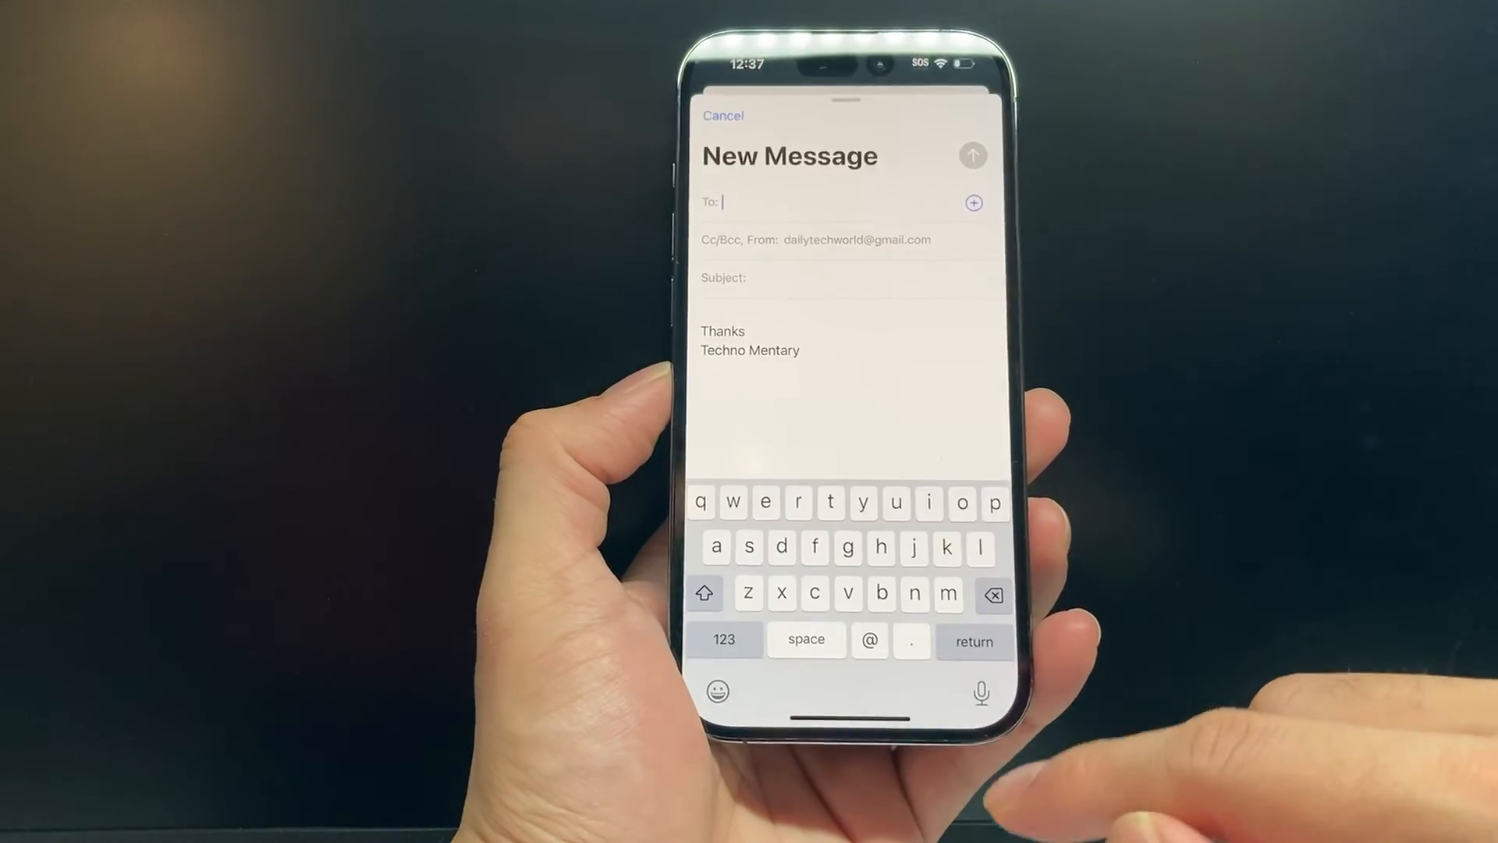